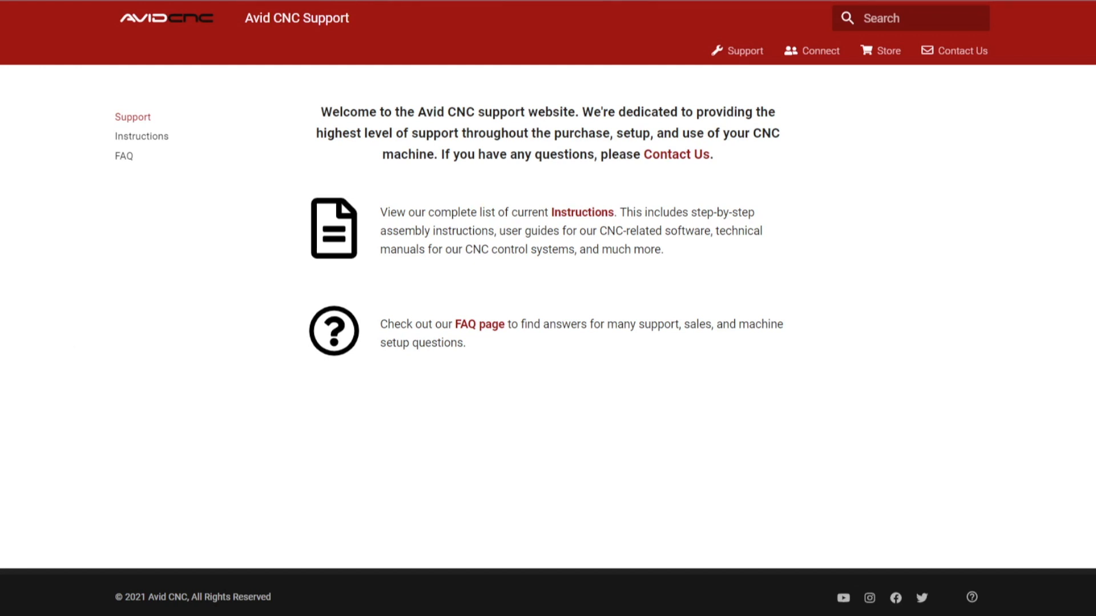
mouse_move(776, 432)
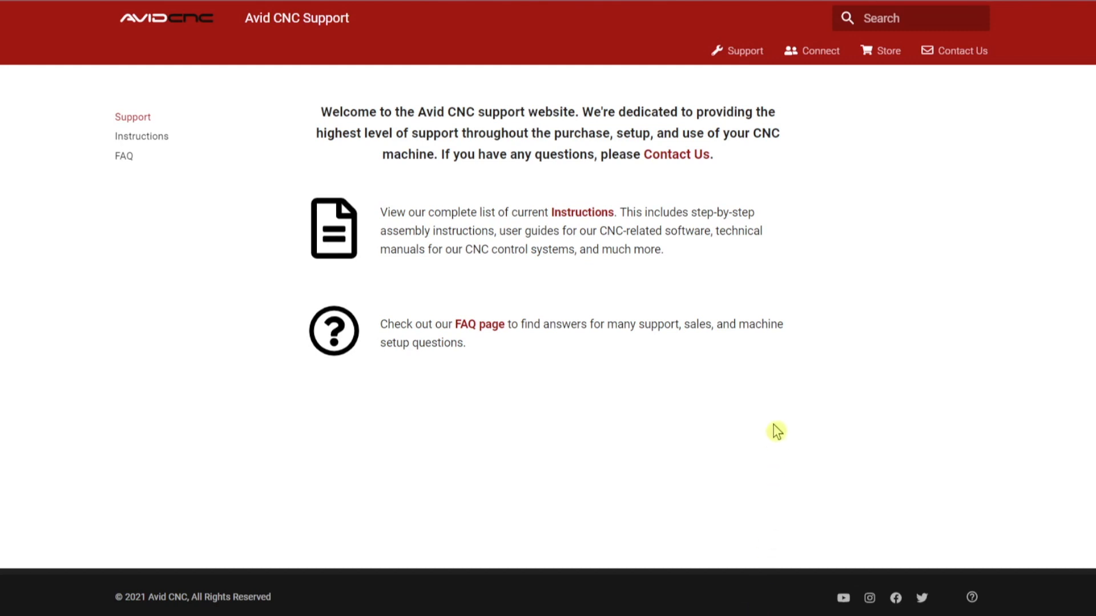
mouse_move(142, 136)
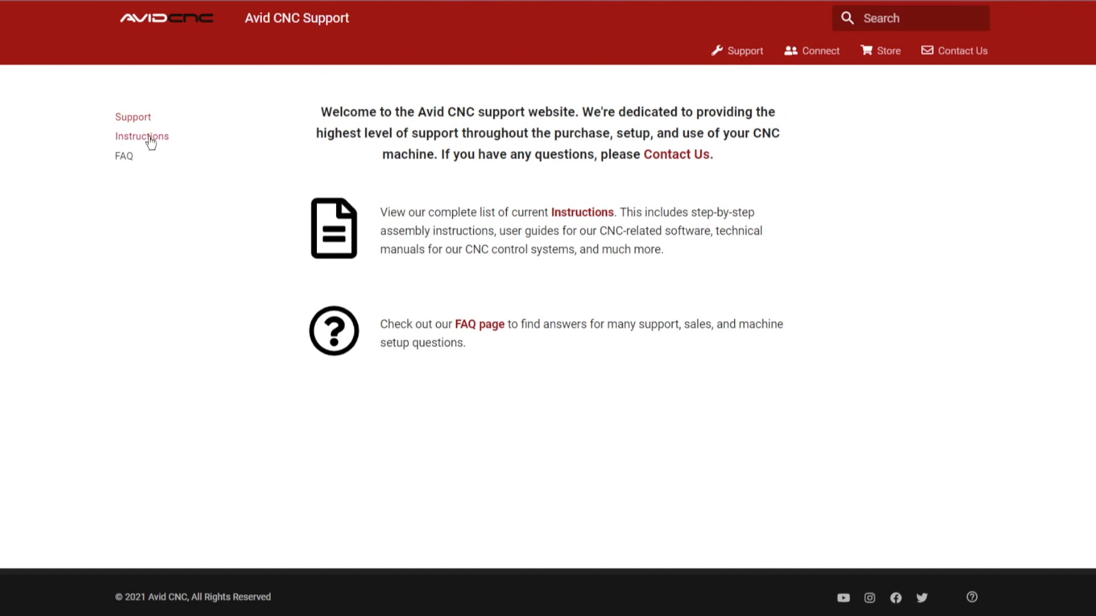
Navigate from Instructions to the Mach4 guide's Downloads > Software > Vectric post processor page
click(141, 136)
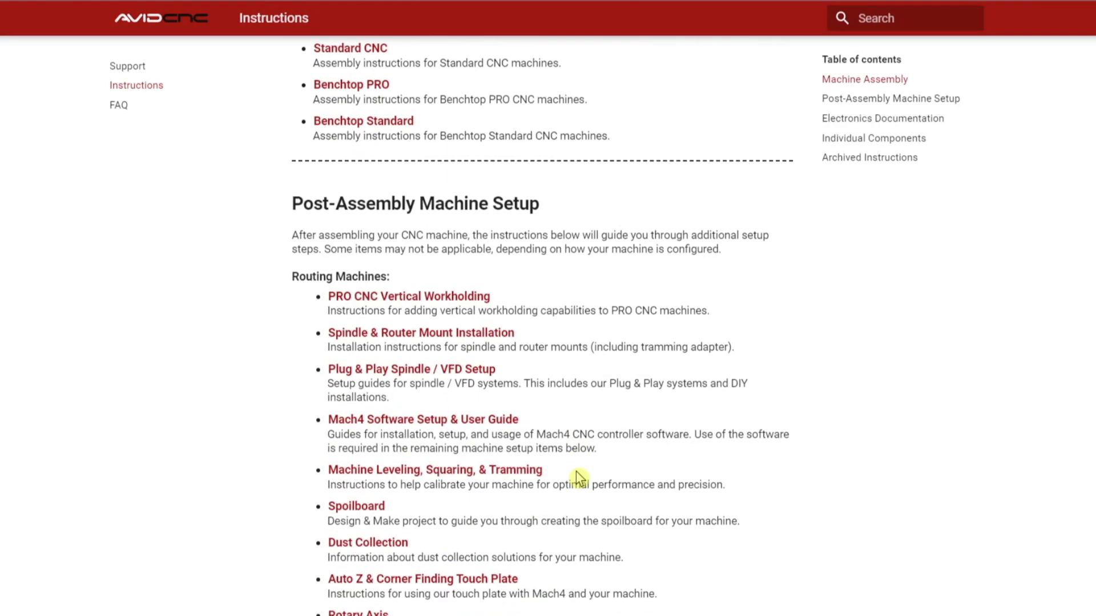
scroll(down, 3)
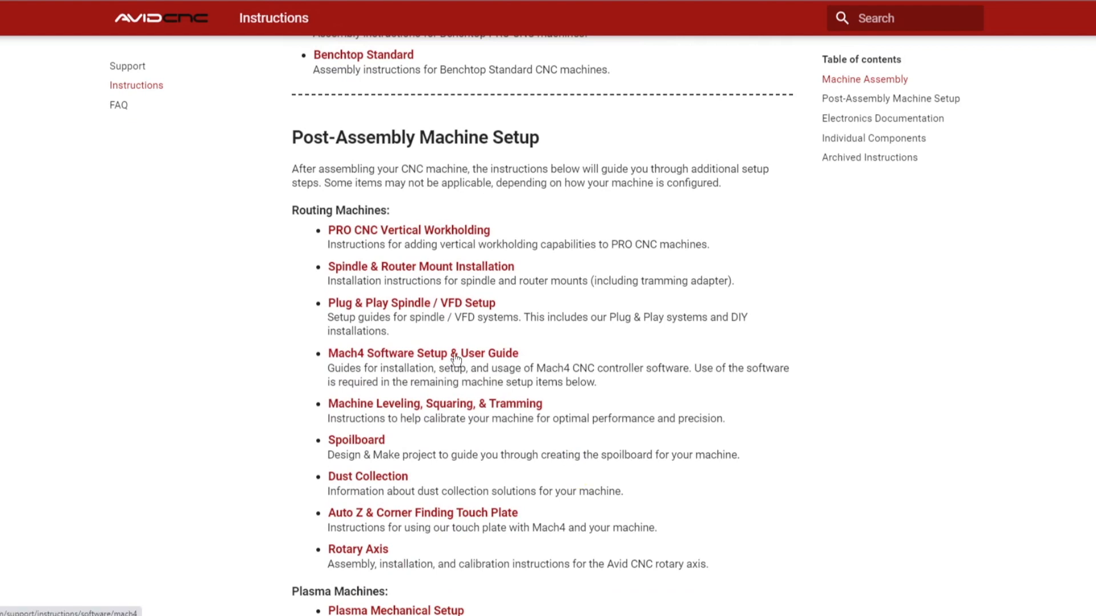
click(422, 353)
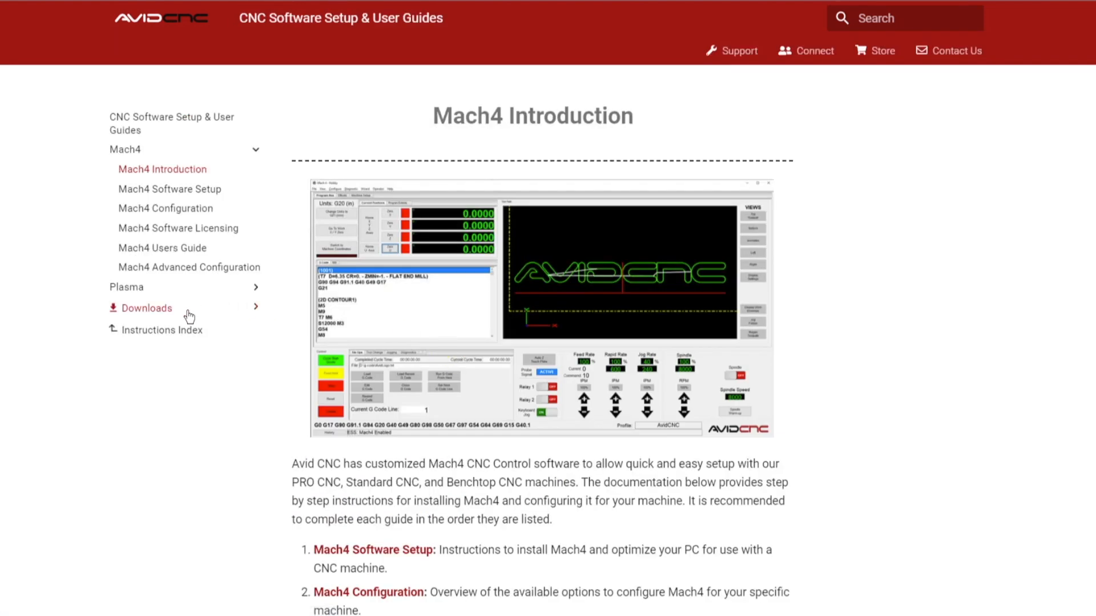
click(147, 307)
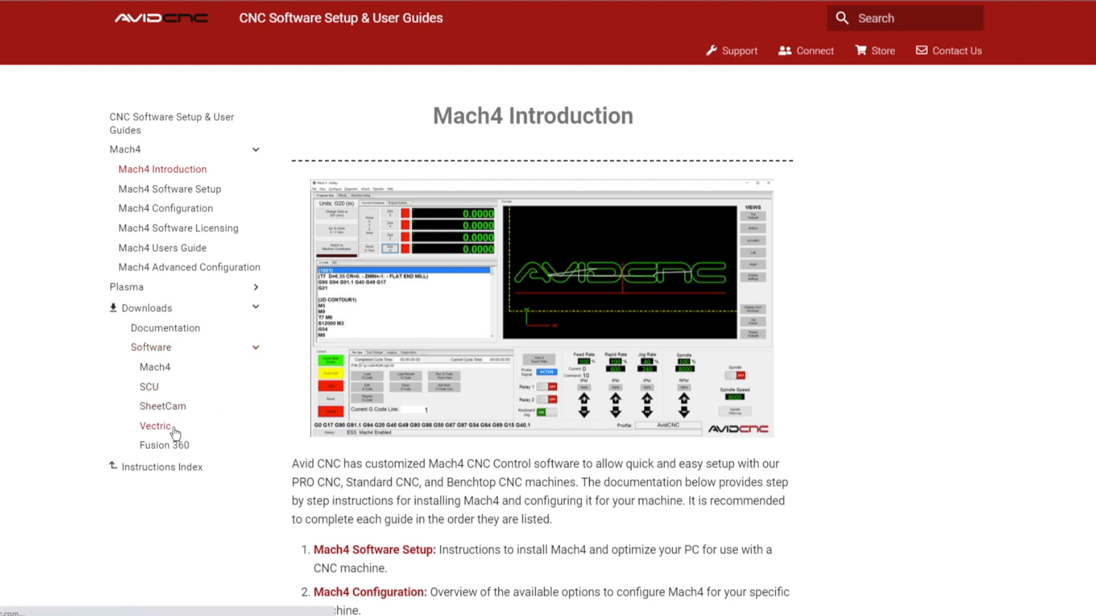
click(156, 426)
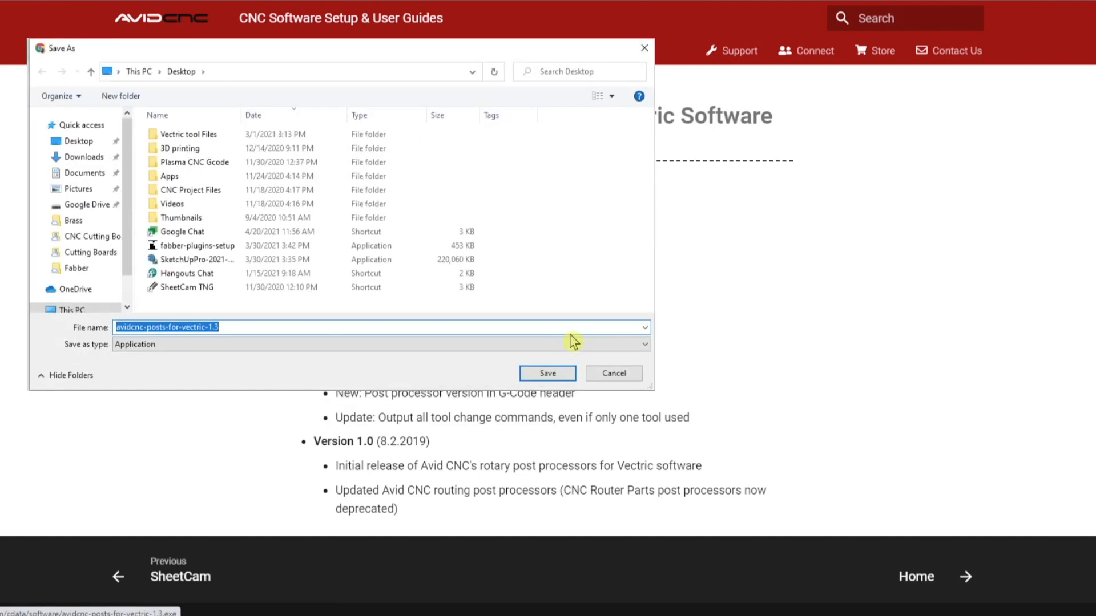
Save the Avid CNC Posts for Vectric v1.3 installer to the desktop and launch it
click(547, 372)
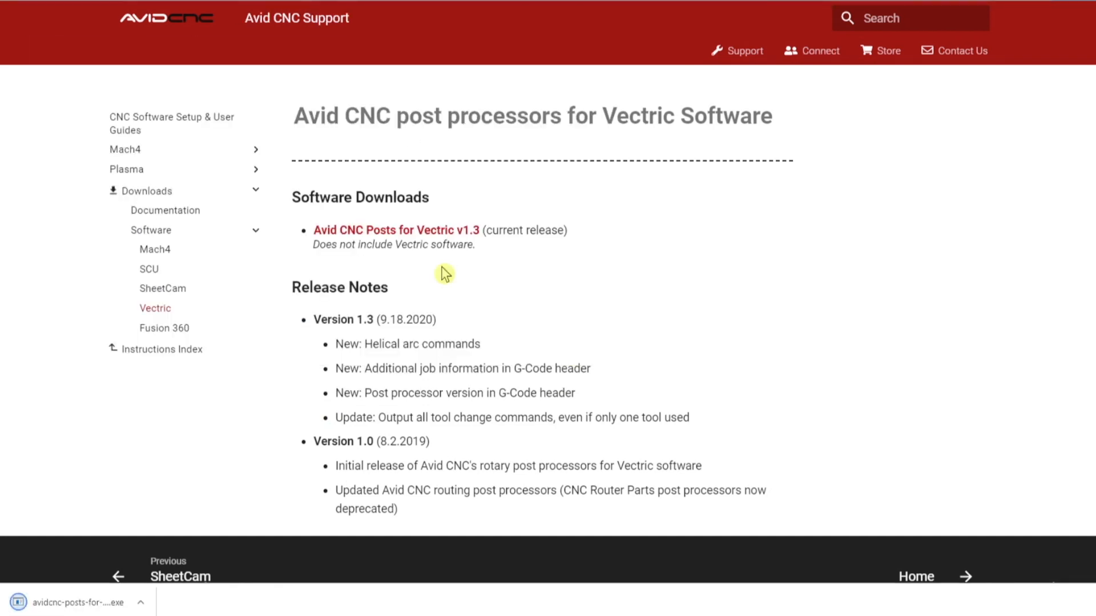
mouse_move(146, 513)
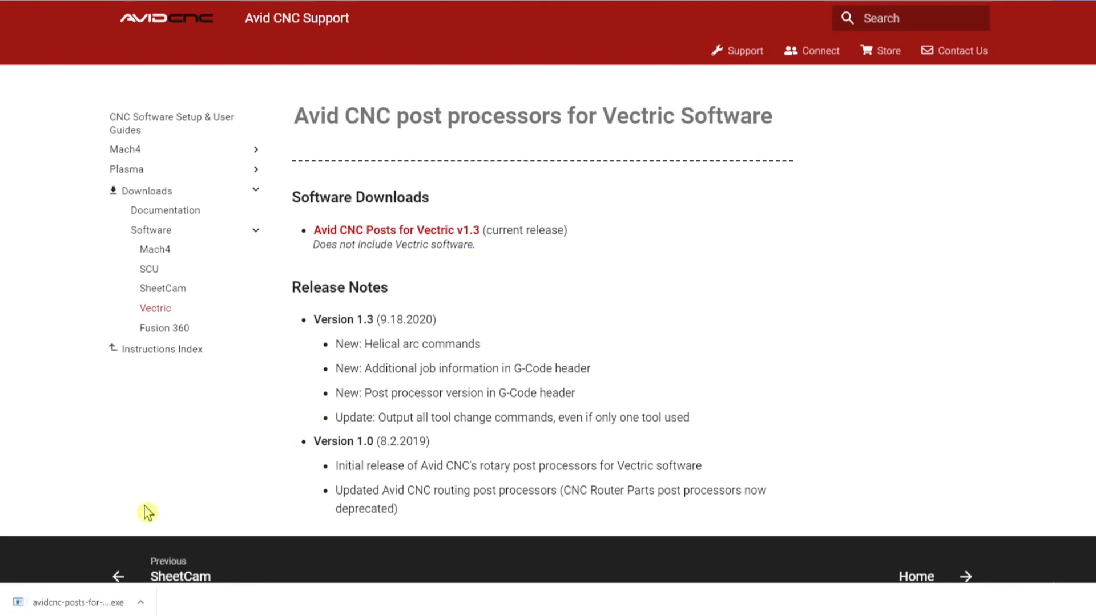
mouse_move(152, 592)
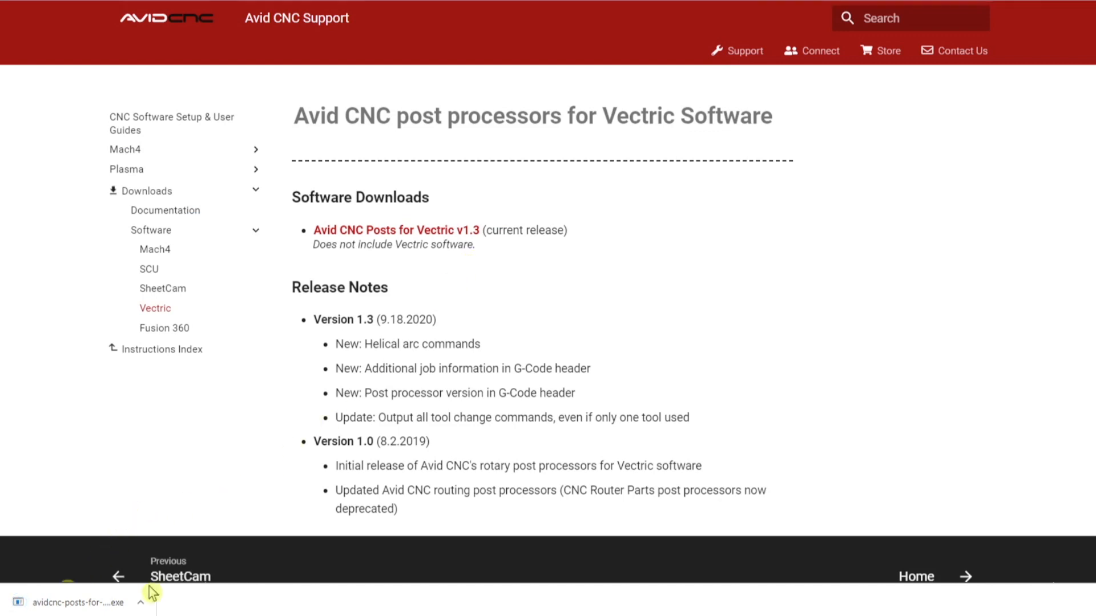
click(77, 602)
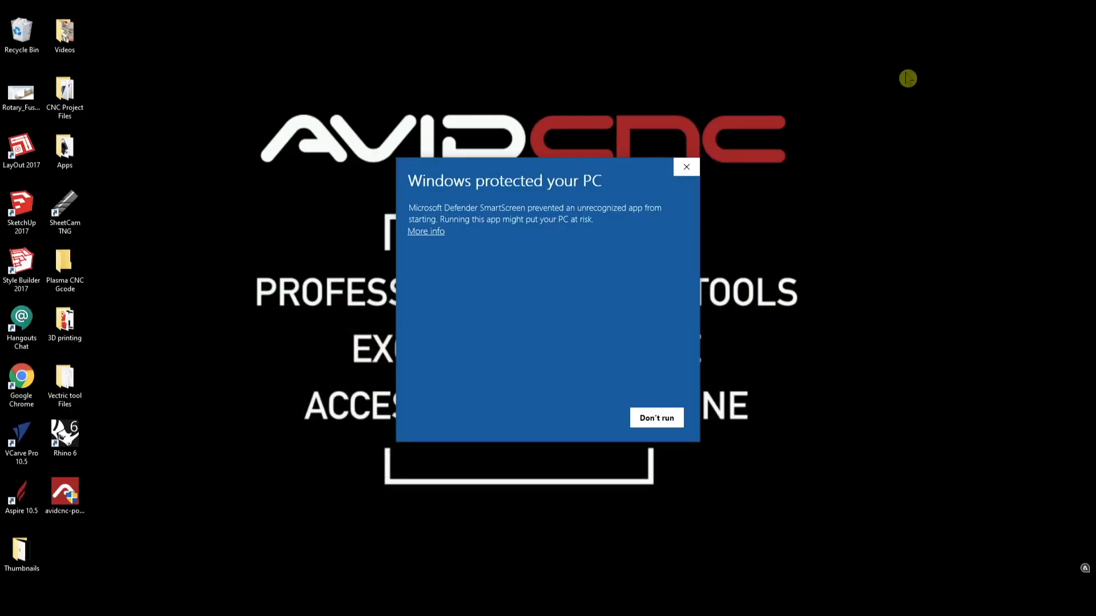
Run the unrecognized installer anyway via More info and allow it to make changes
click(425, 232)
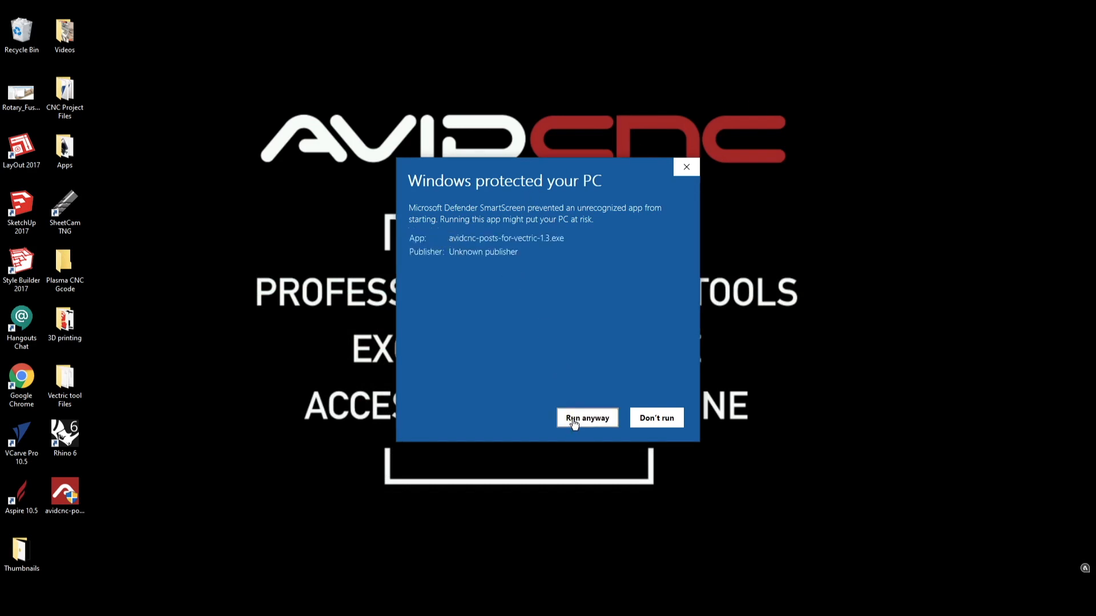
click(587, 418)
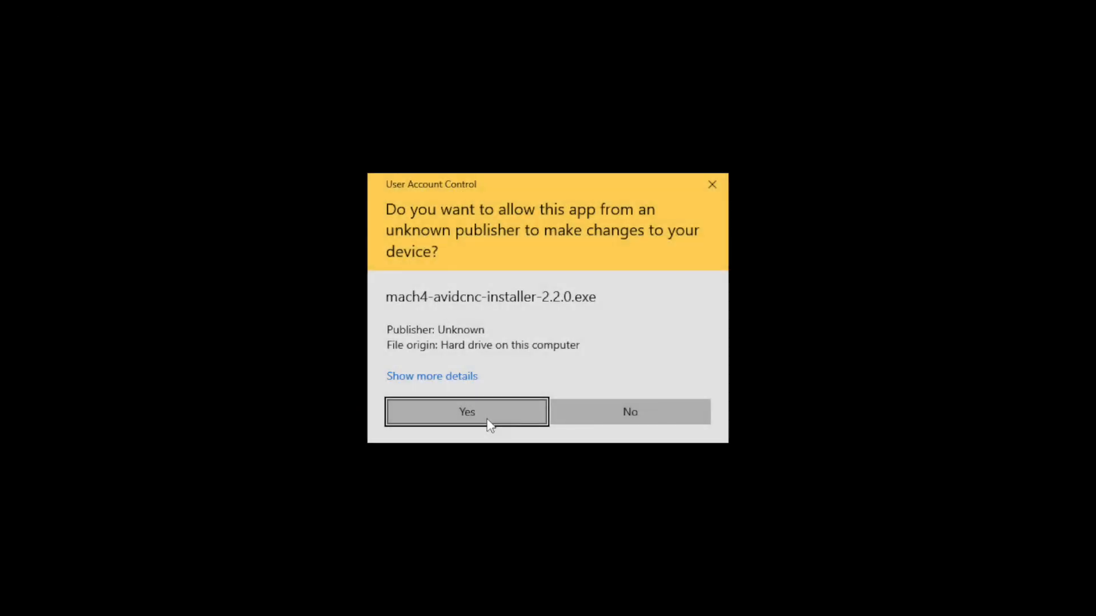
click(466, 412)
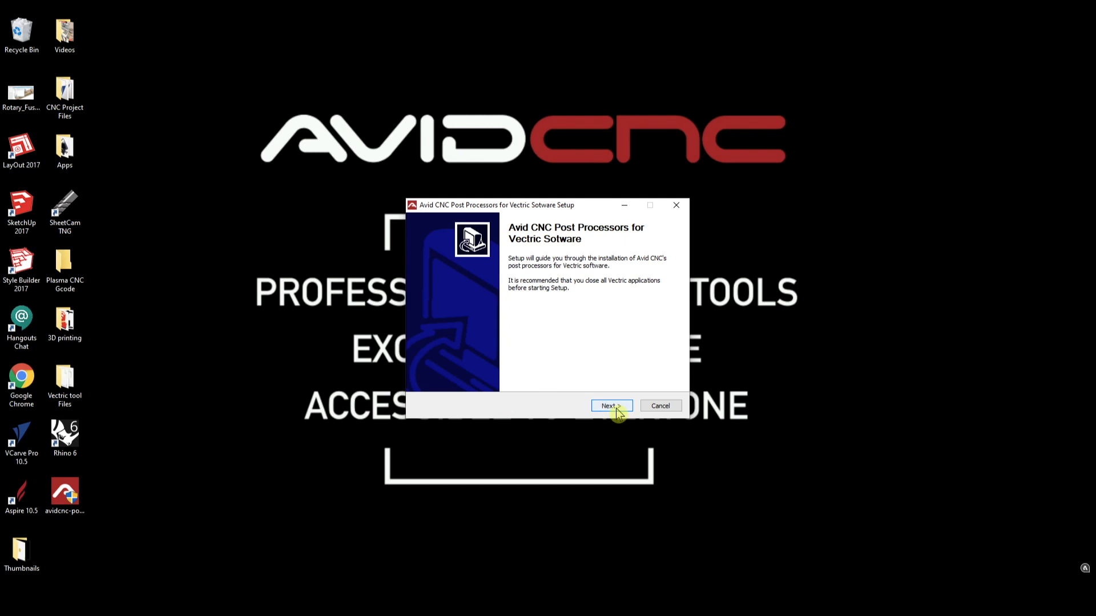
Install the Avid CNC post processors for VCarve Pro and Aspire and close the finished setup
click(610, 406)
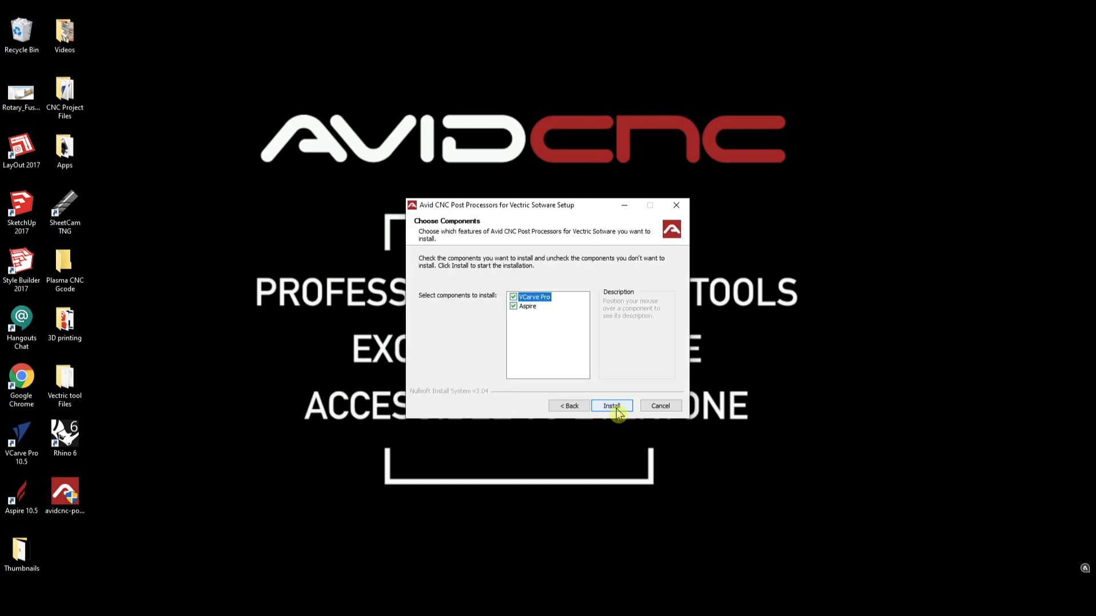
click(611, 405)
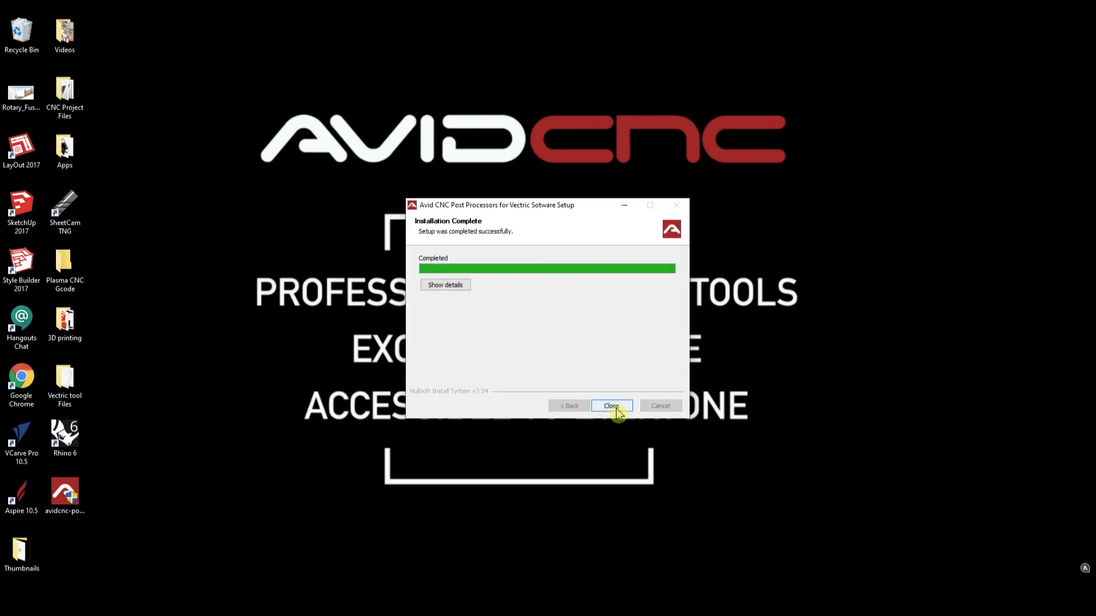
click(610, 406)
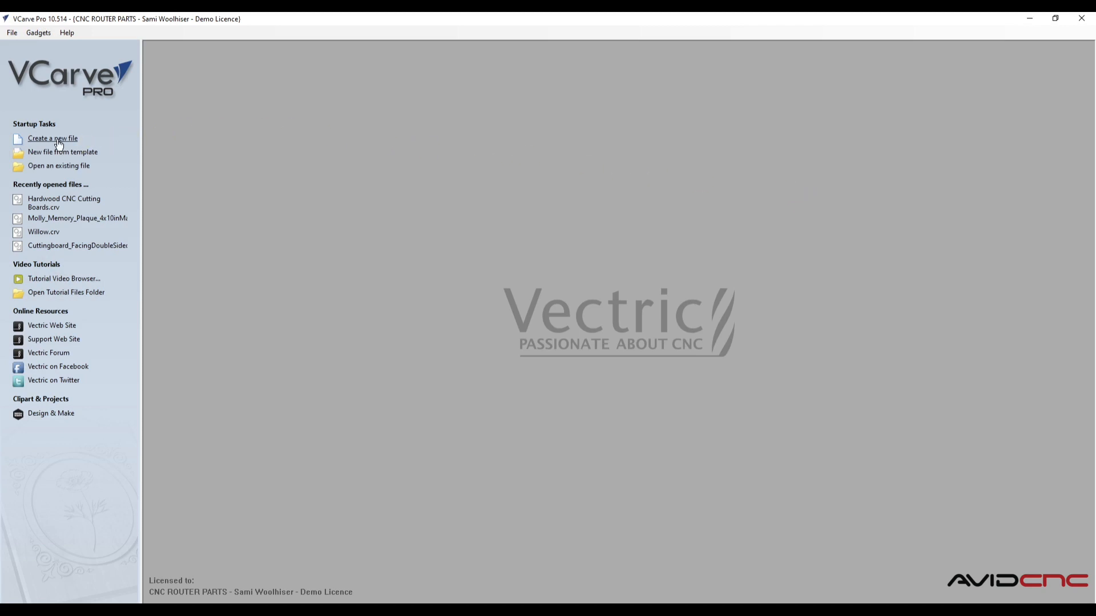
Create a new 5 × 5 × 0.5 inch job with default settings and show the Toolpaths panel
click(53, 138)
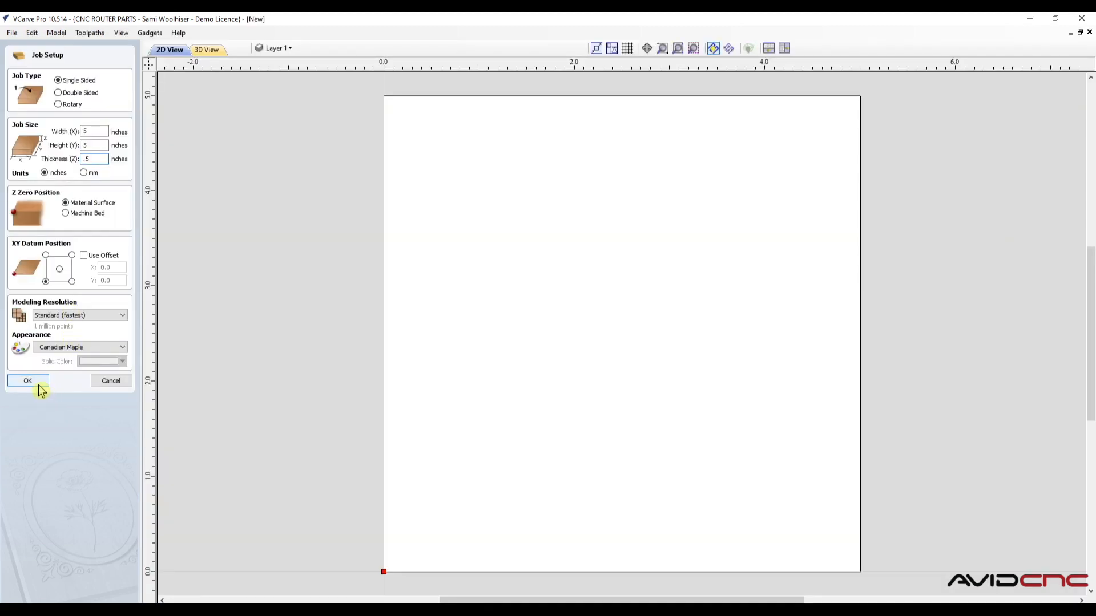
click(27, 381)
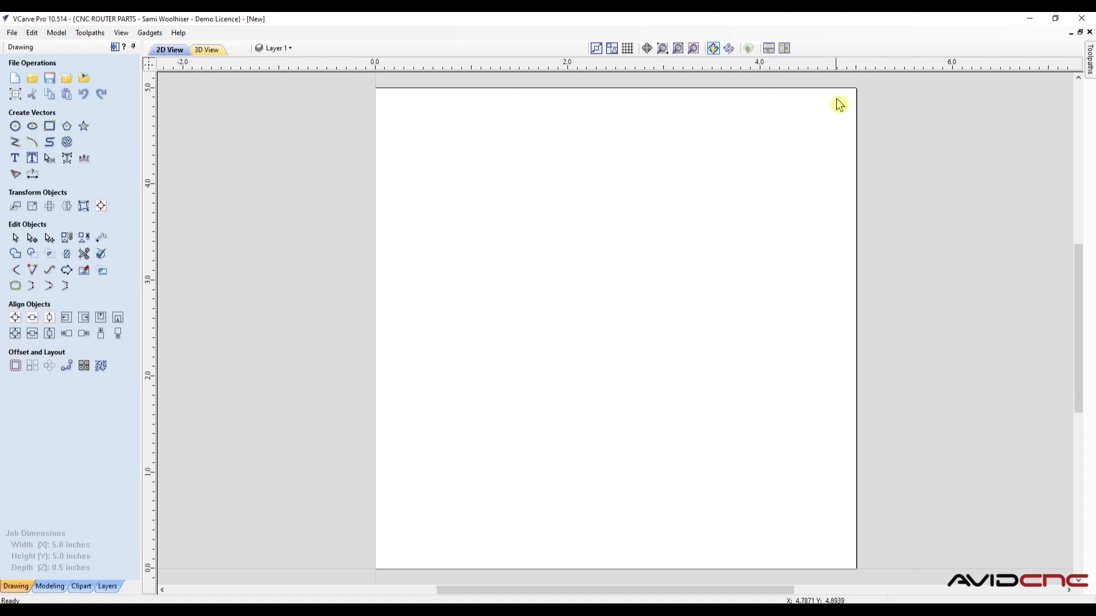
click(1088, 60)
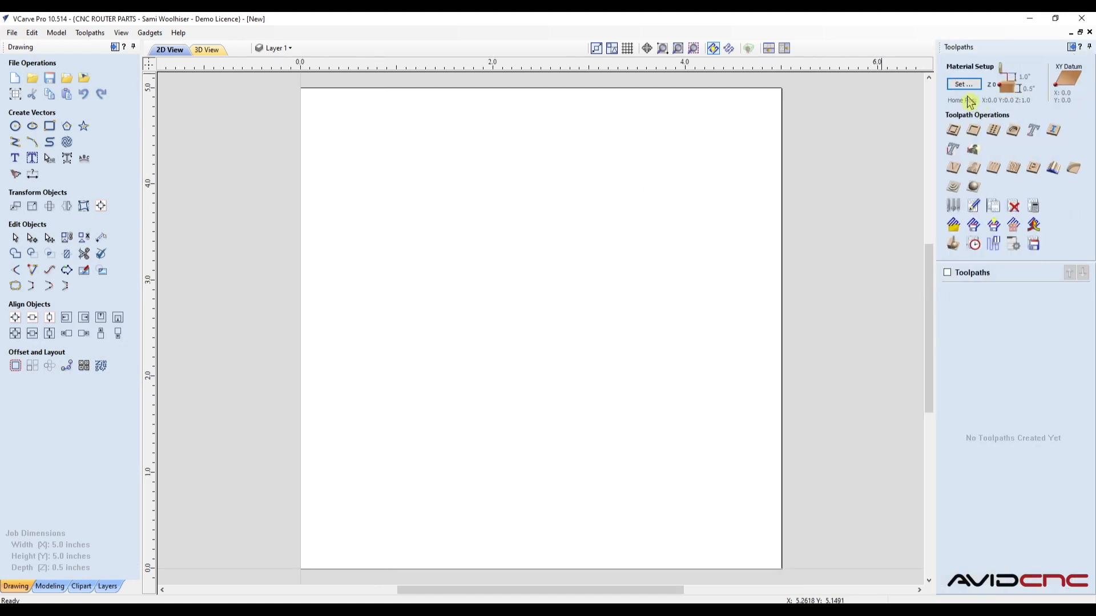
Expand the Post Processor list in Save Toolpaths, showing the installed Avid CNC posts
click(1033, 245)
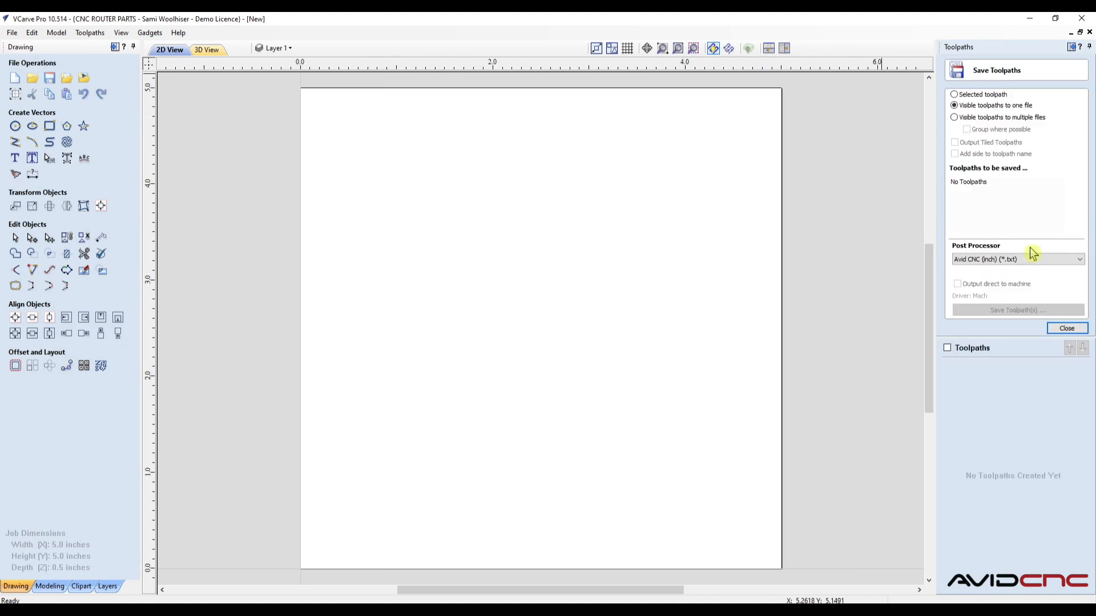
mouse_move(1035, 260)
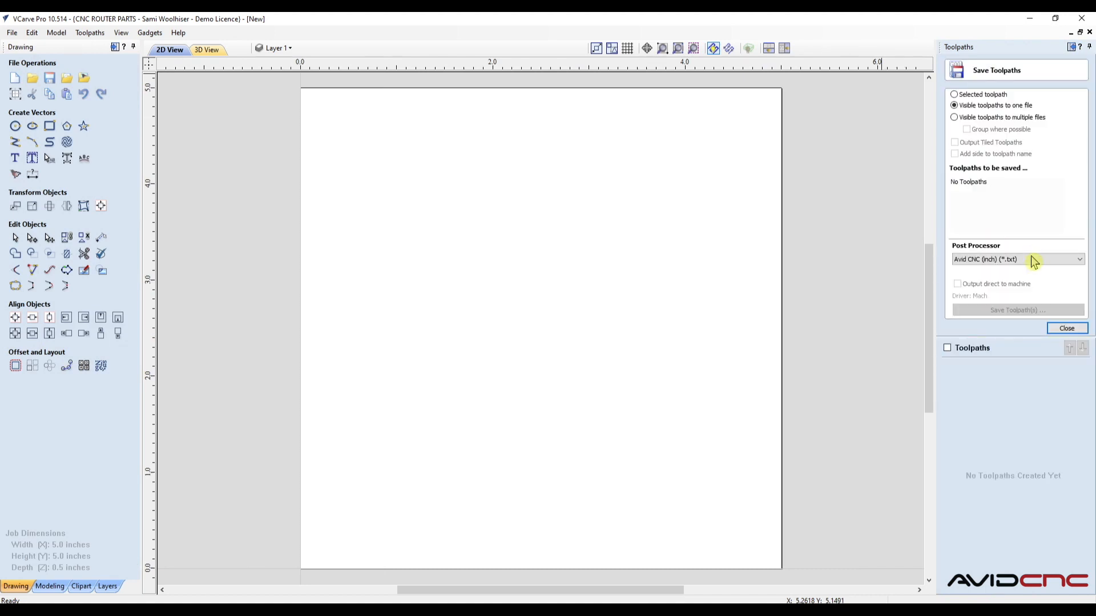
click(1079, 260)
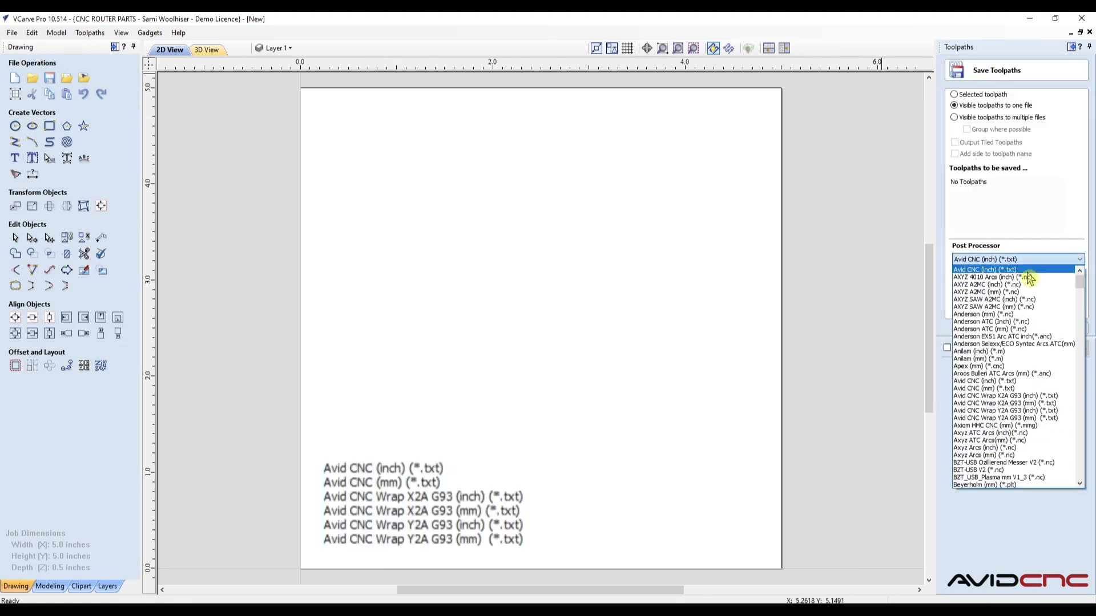